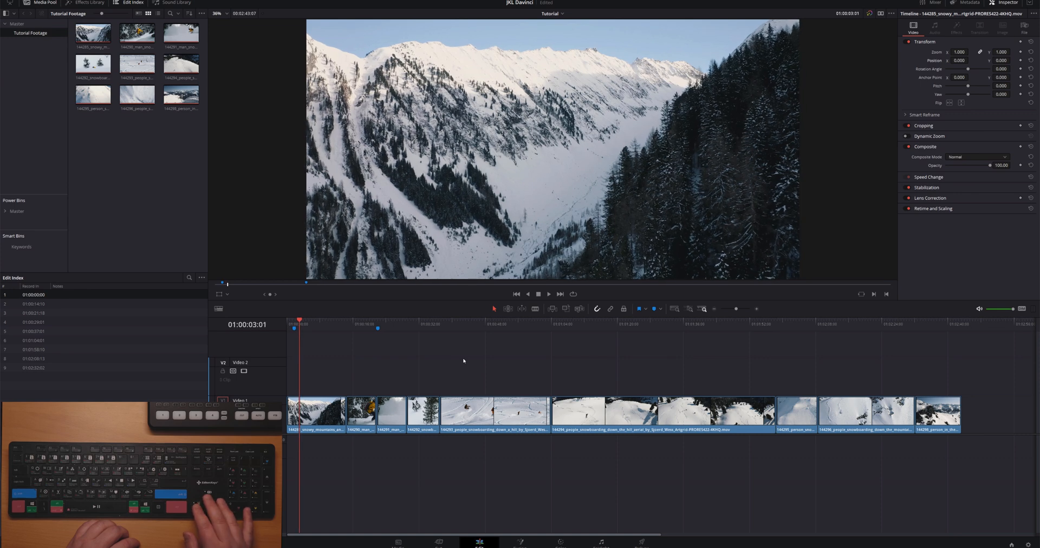
Step: Jump to the timeline start and play the snowboarding montage through to its final shot
key("home")
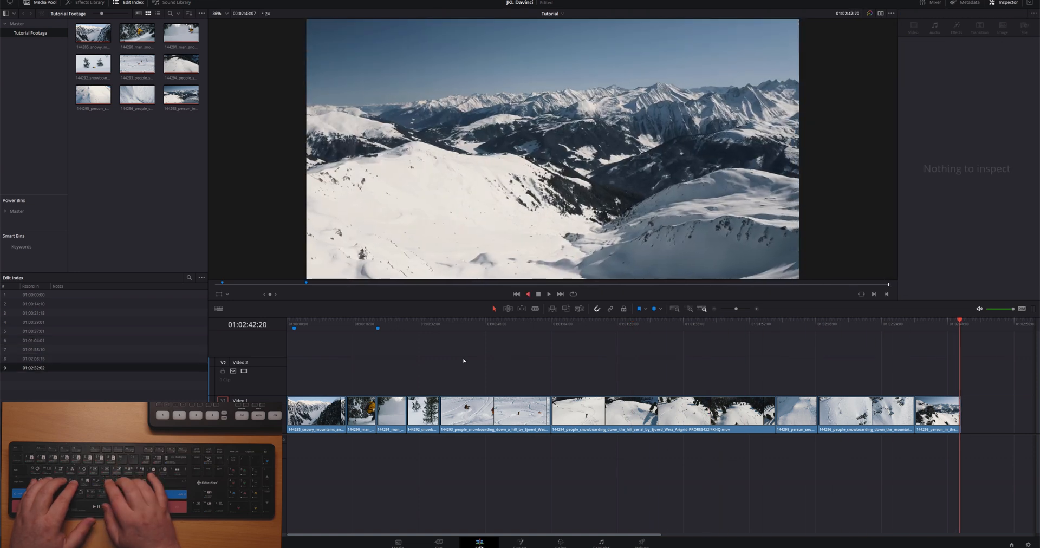
key("L")
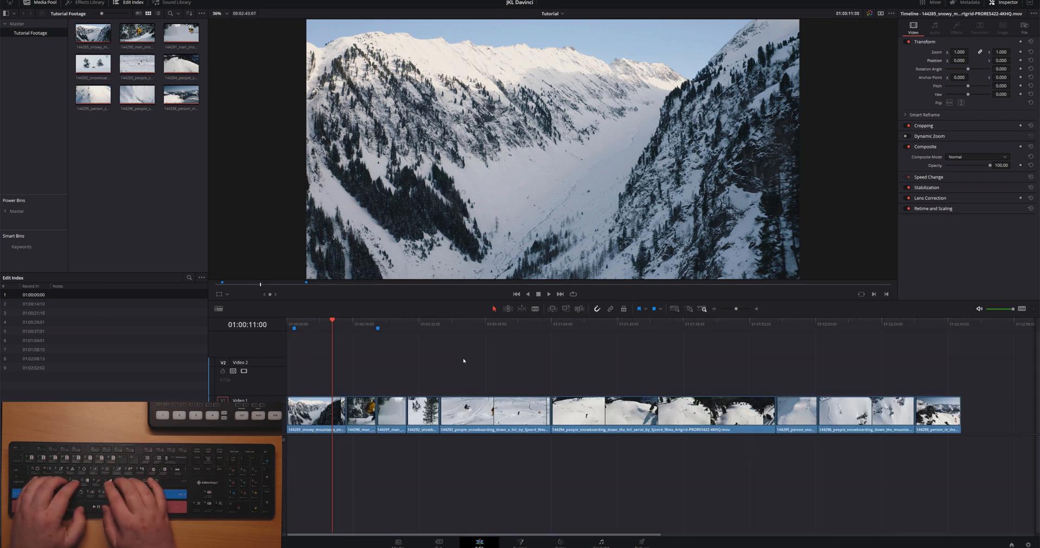
Step: Add a marker at 01:00:26:20, name it starting with 'Wa', and confirm
key("L")
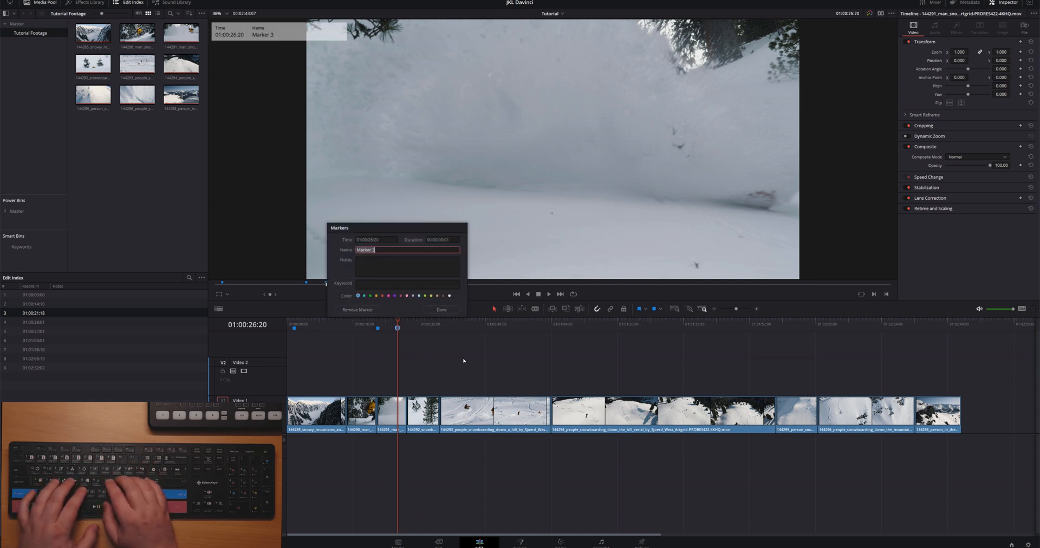
type("Wall of S")
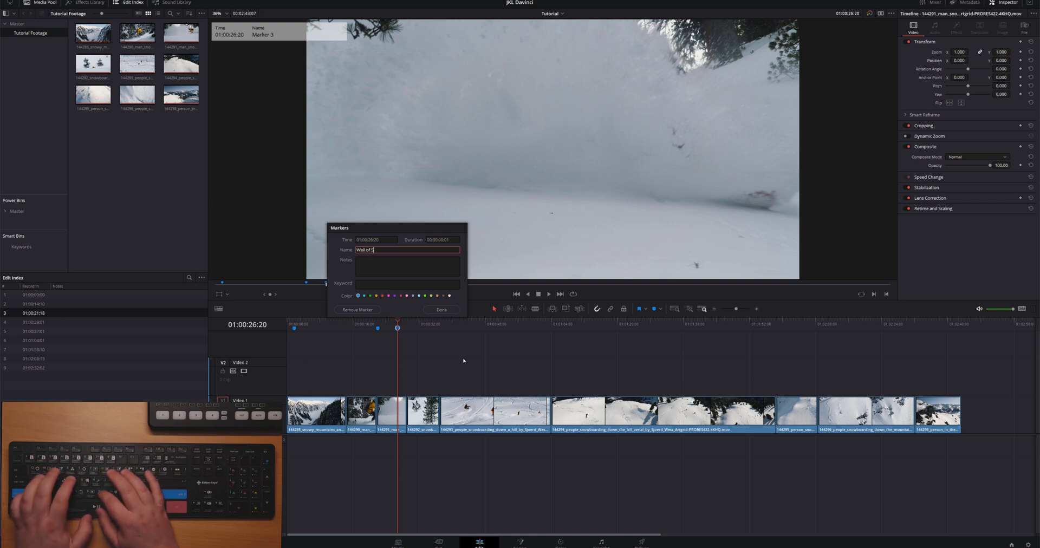
left_click(441, 309)
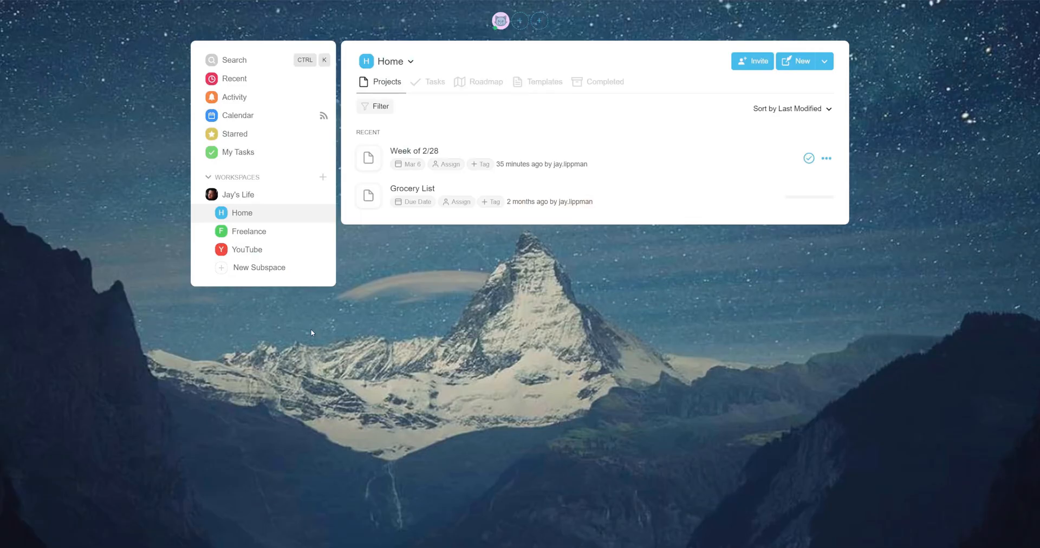
Step: In Week of 2/28, tick Take Trash Out, then tick the editing project's footage items
left_click(414, 151)
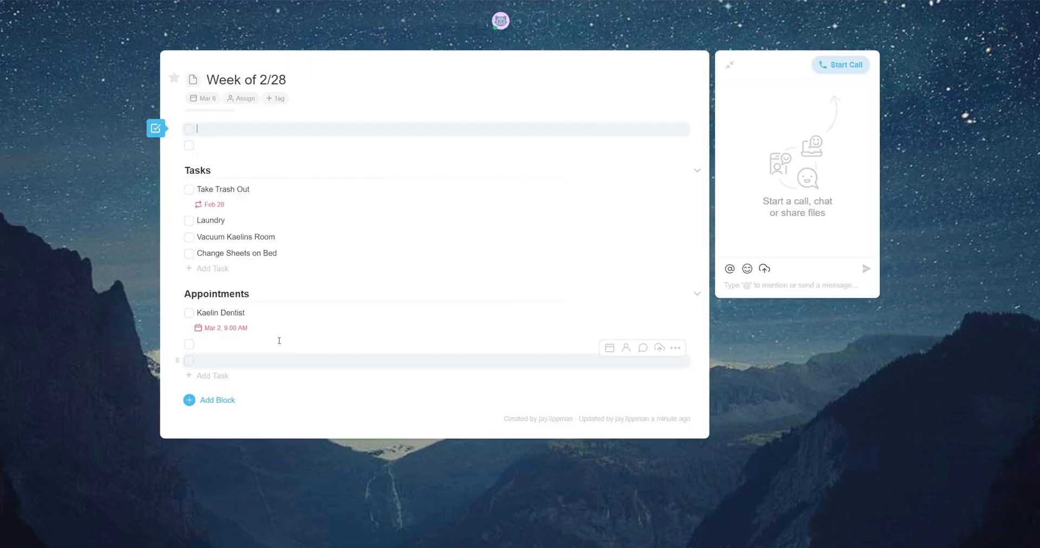
left_click(189, 189)
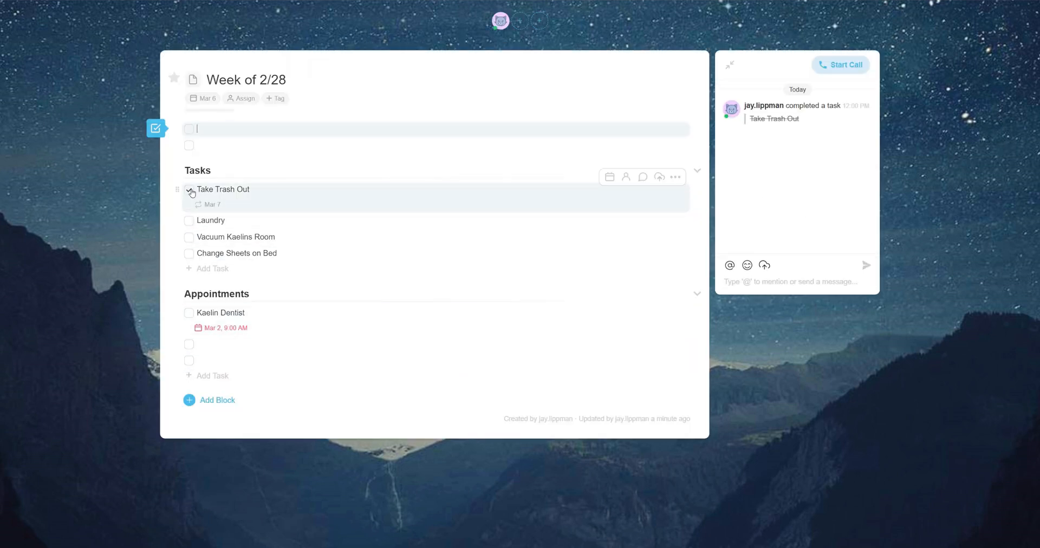
left_click(189, 313)
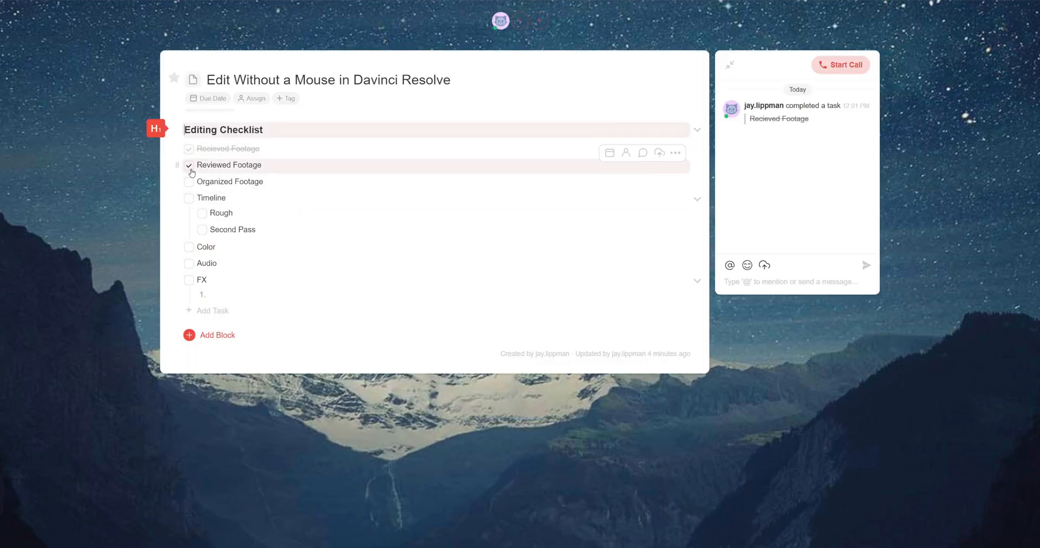
left_click(190, 182)
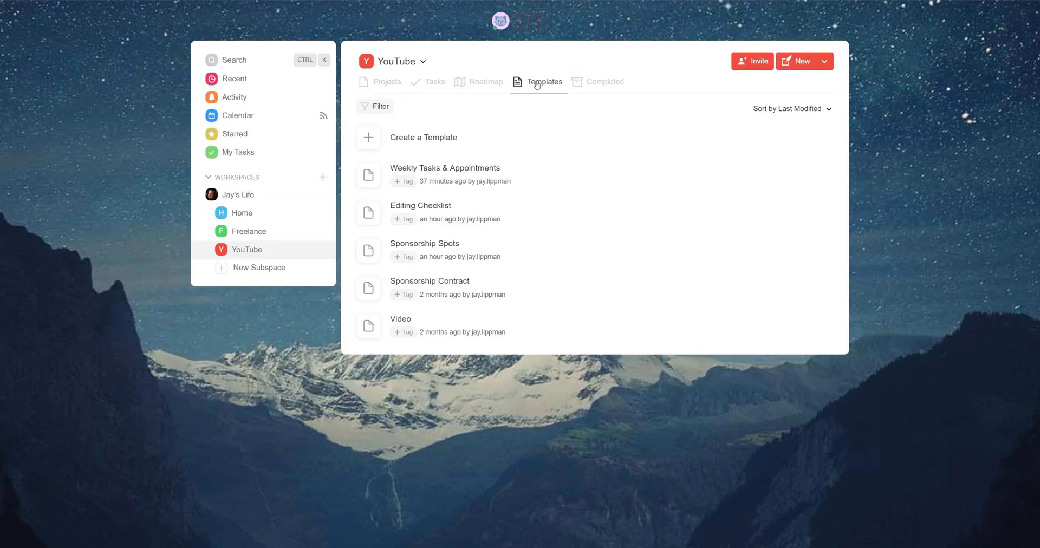
mouse_move(441, 316)
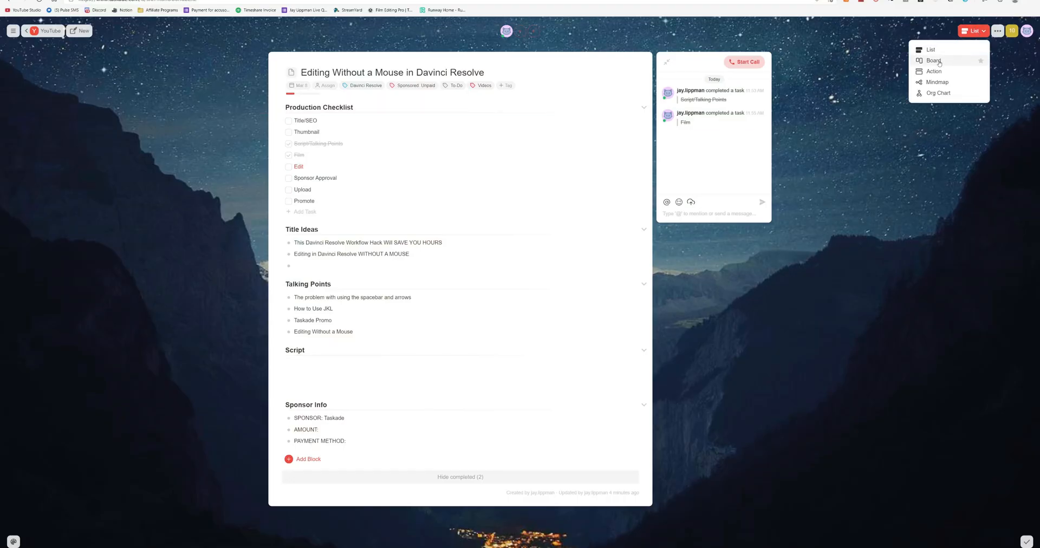
Step: Switch the Editing Without a Mouse project to Board view, then change the view again from the dropdown
left_click(933, 60)
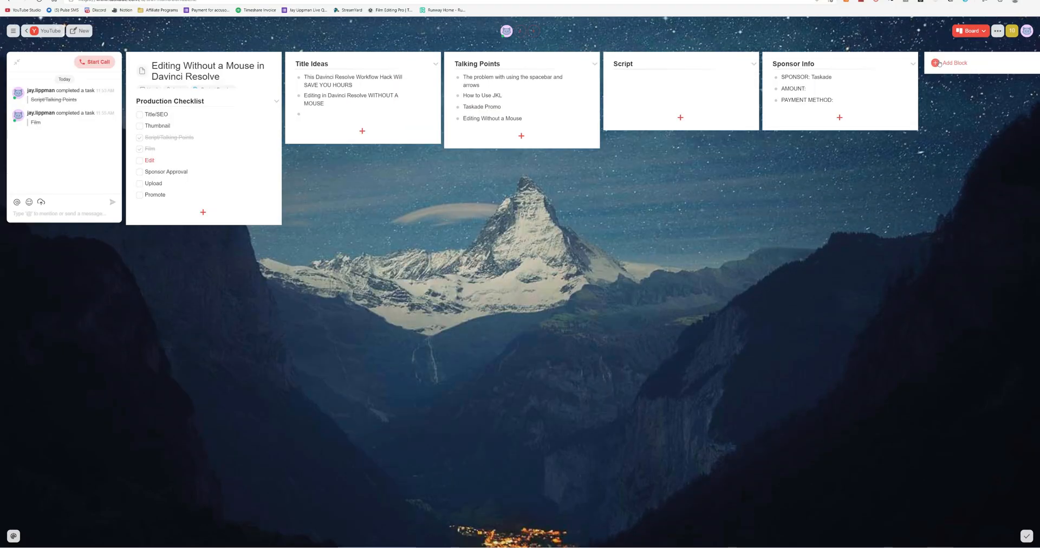
left_click(970, 31)
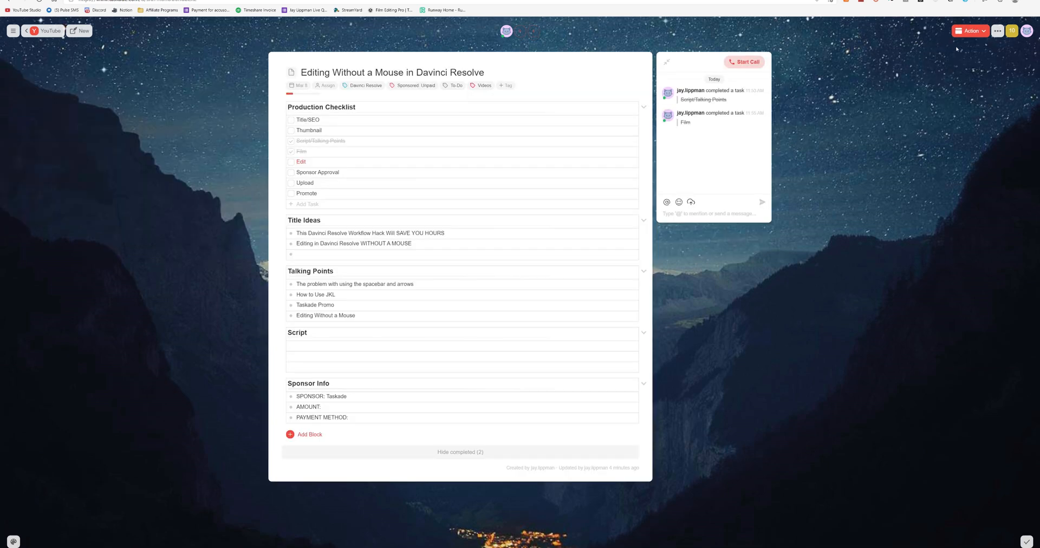
left_click(970, 30)
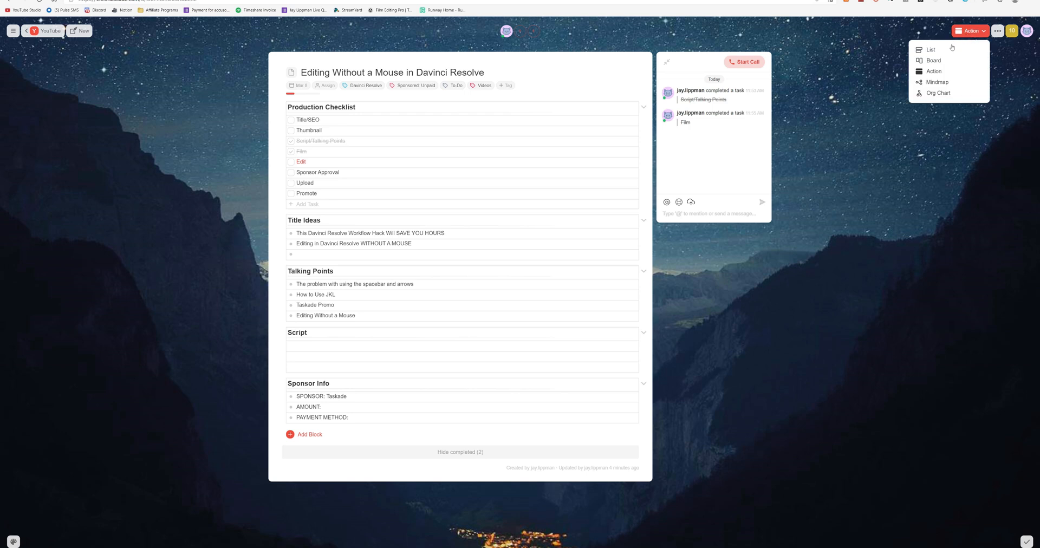
left_click(938, 82)
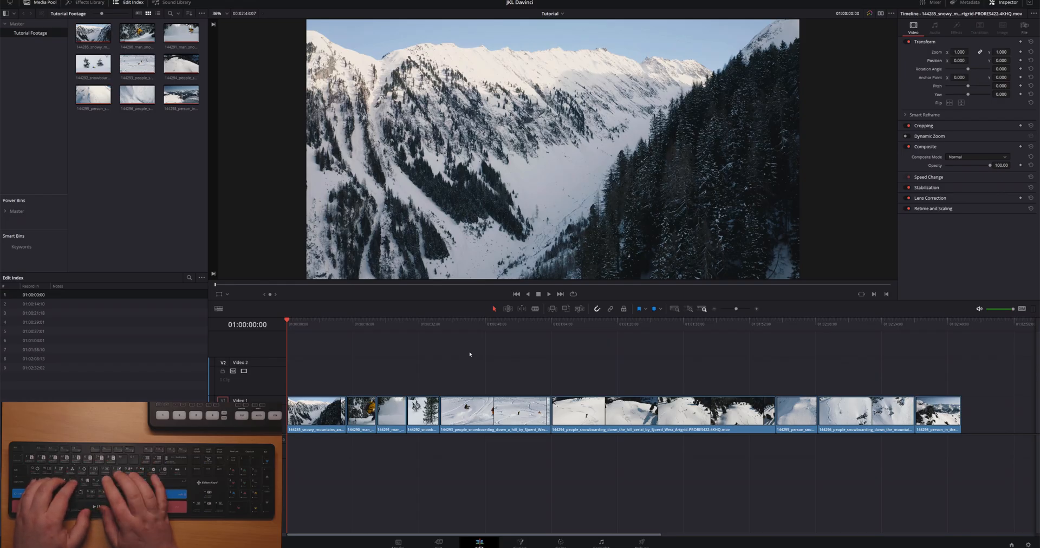
Step: Play, frame-step to a cut point, and ripple-trim an earlier clip's tail
key("l")
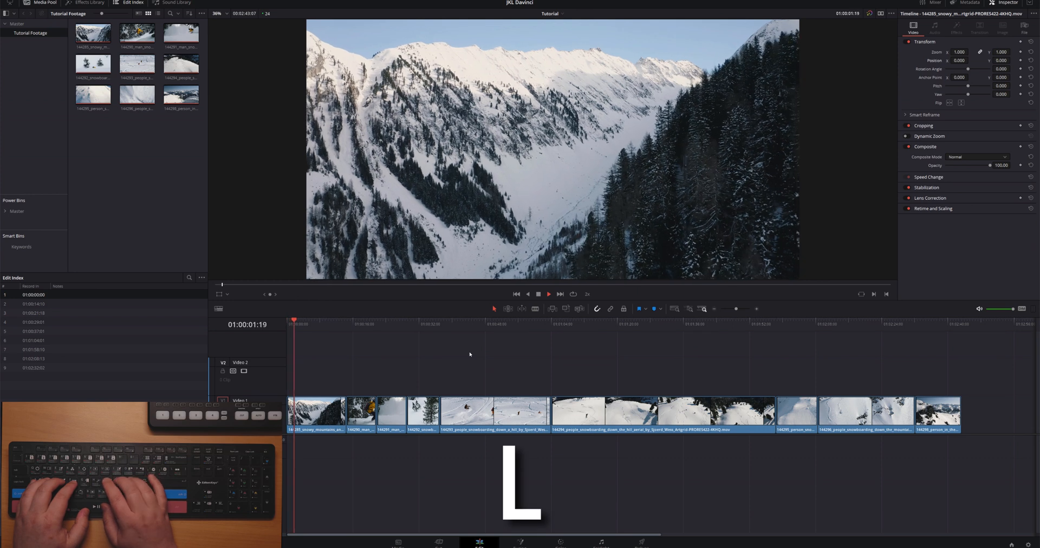
key("l")
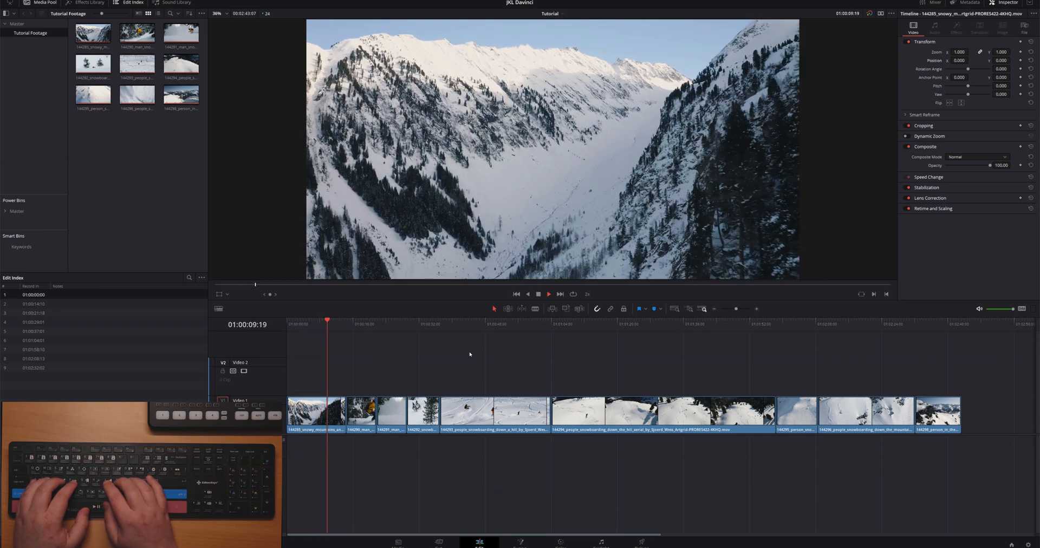
key("l")
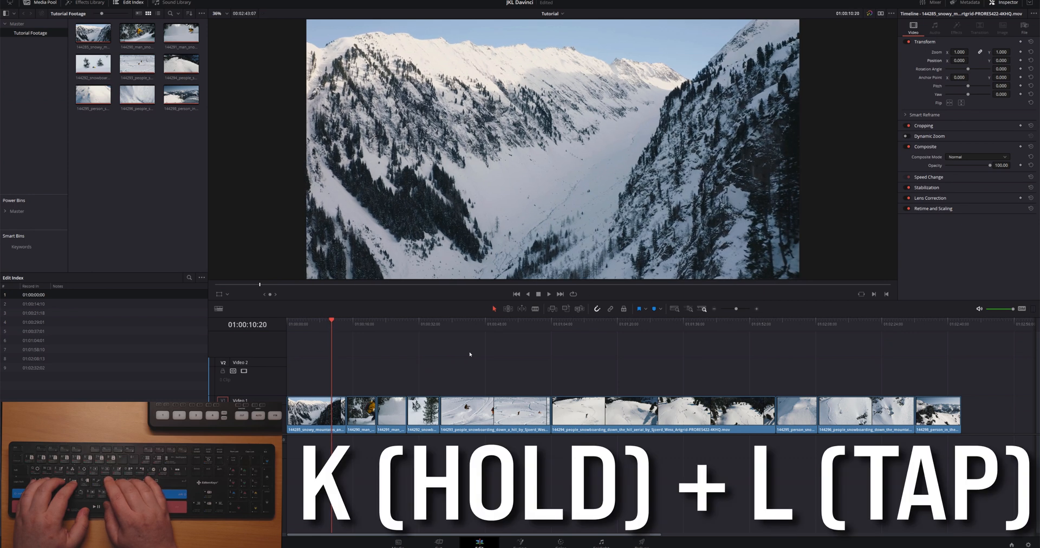
key("l")
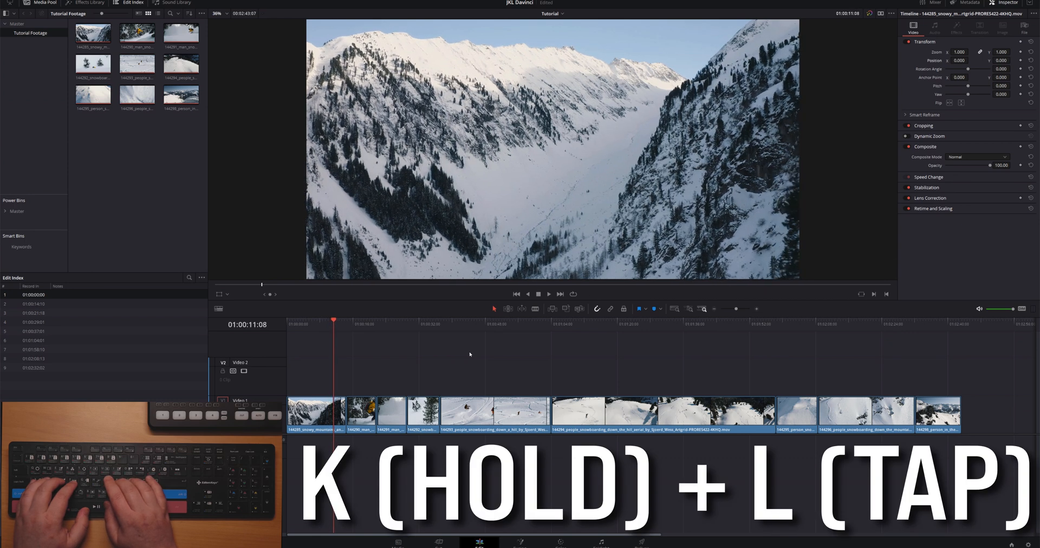
key("l")
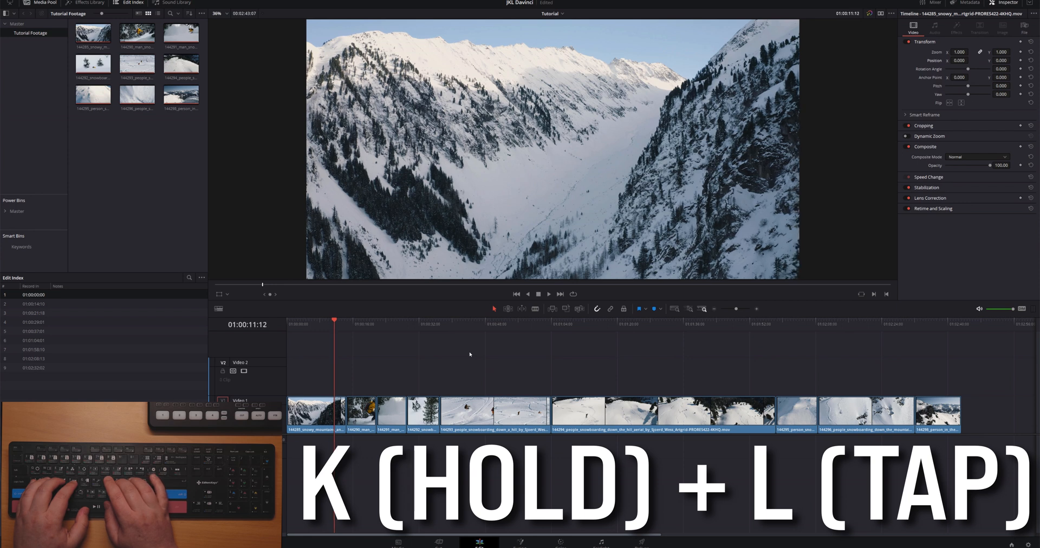
key("l")
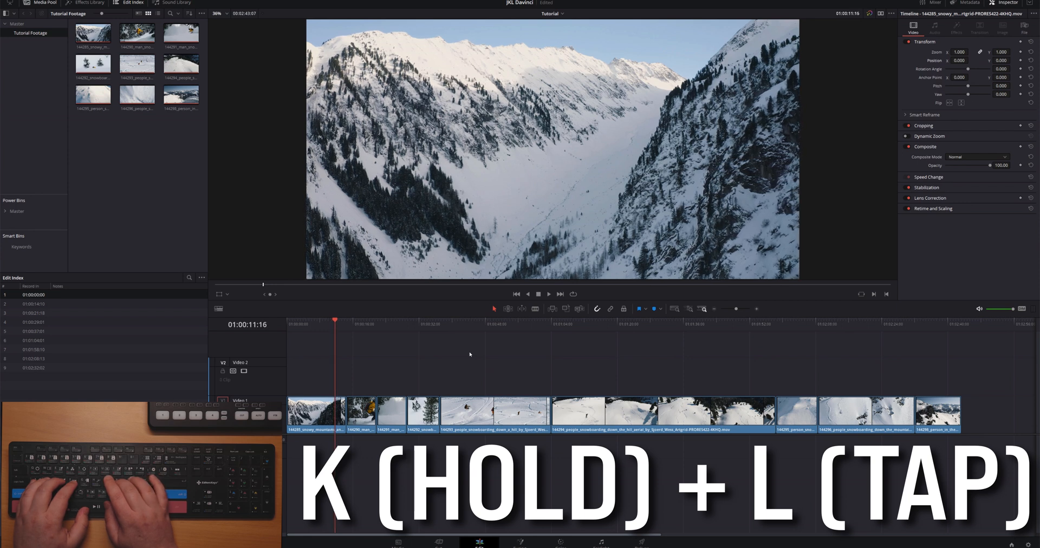
key("l")
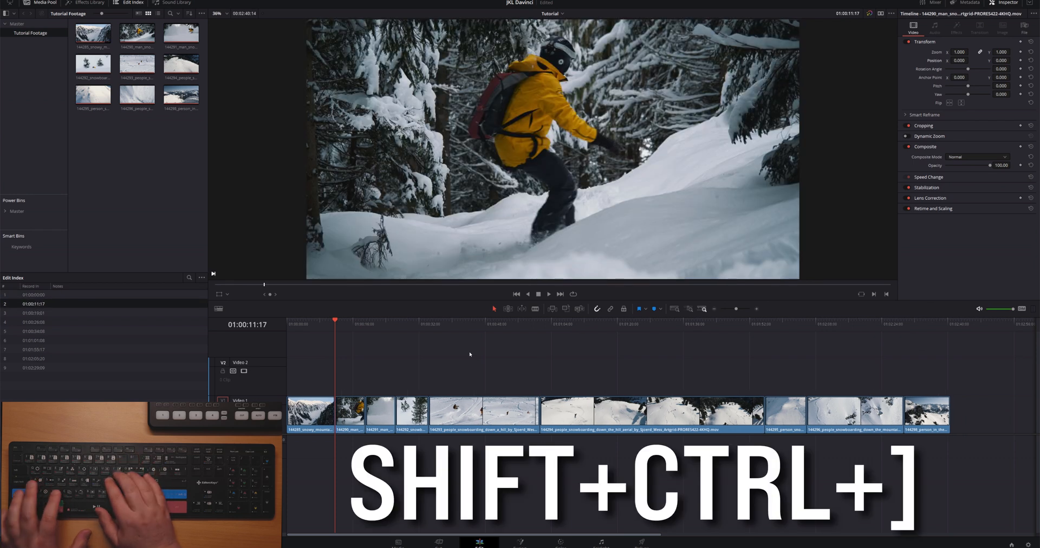
key("shift+ctrl+]")
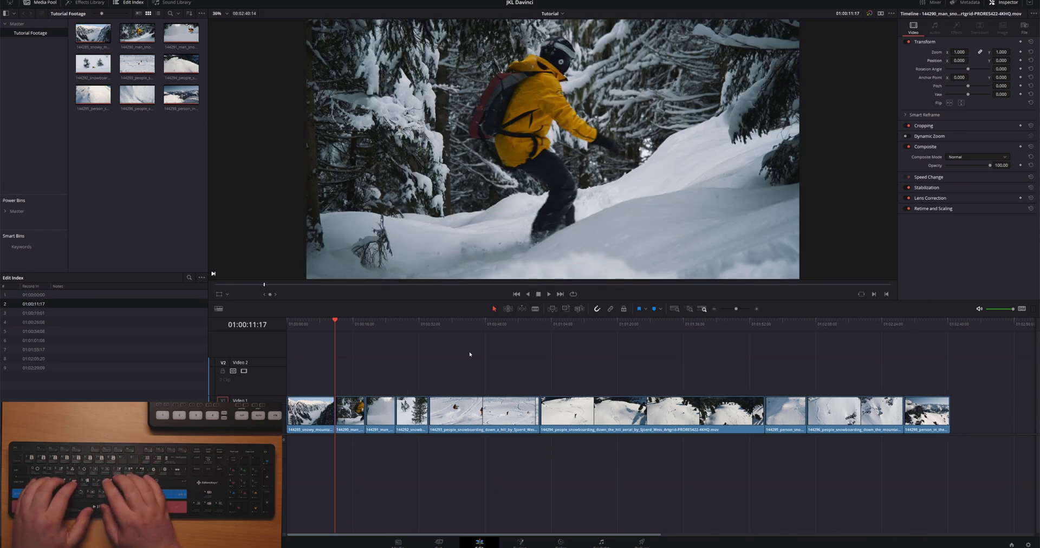
Step: Play on and ripple-trim the third clip's end at the cut frame
key("l")
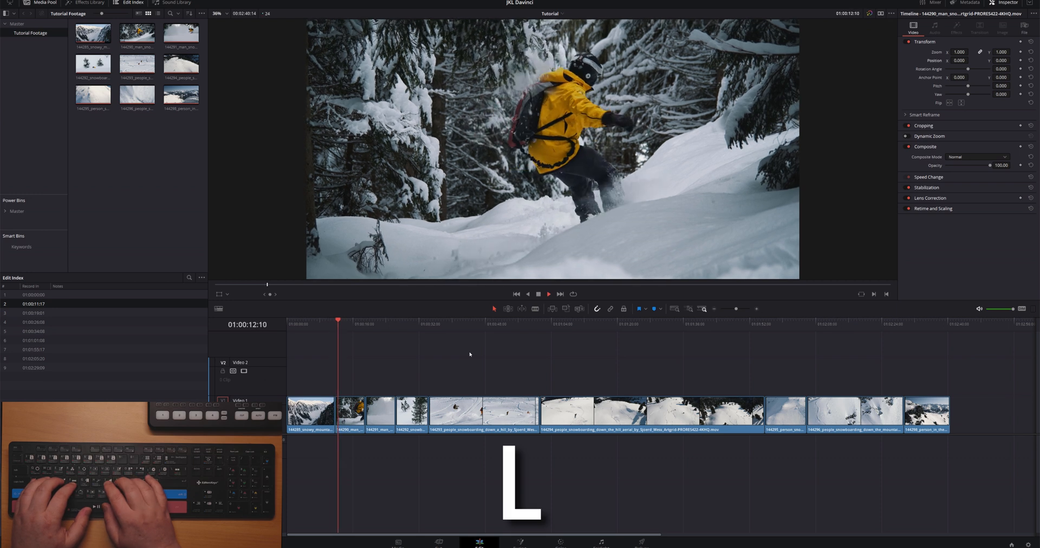
key("l")
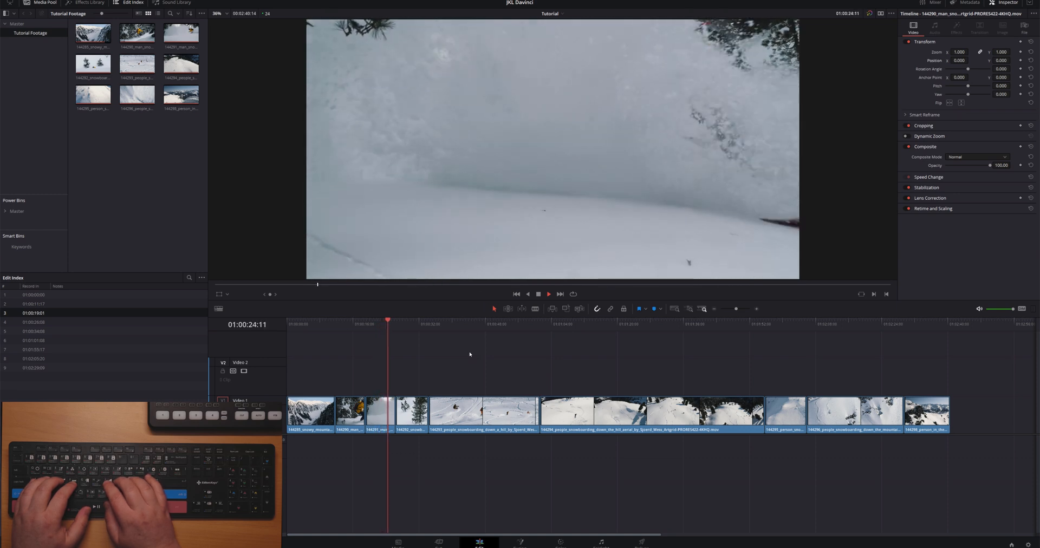
key("l")
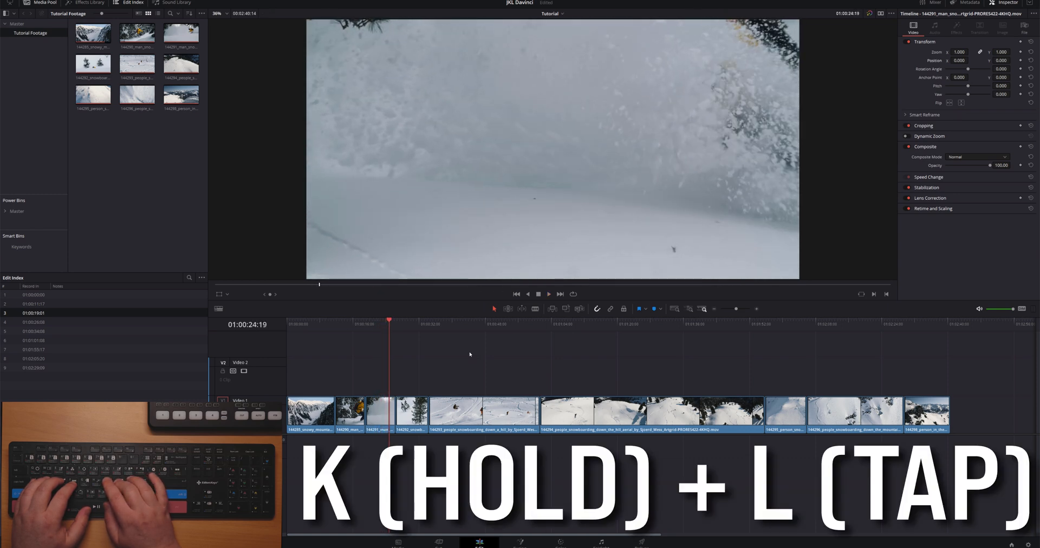
key("l")
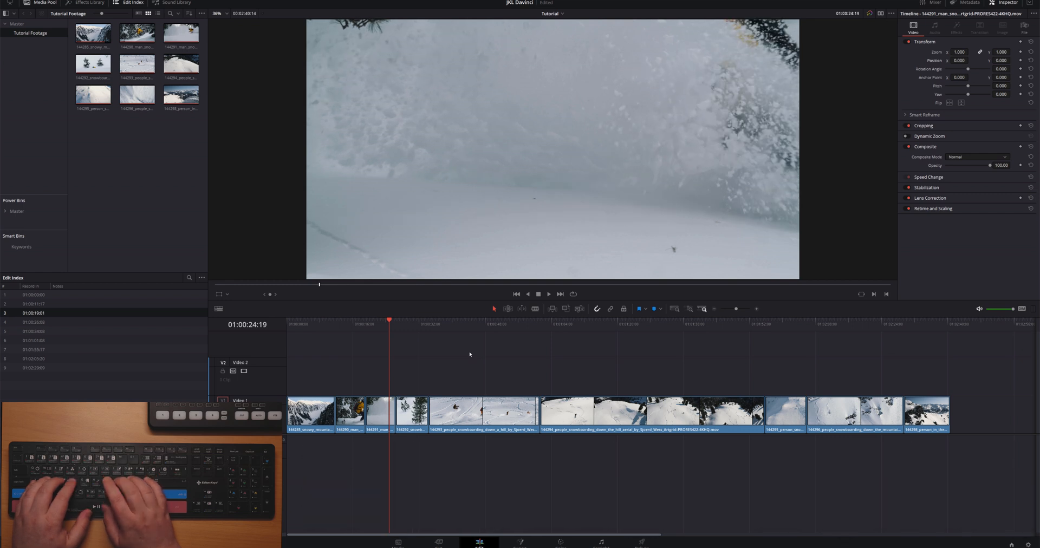
key("shift+ctrl+]")
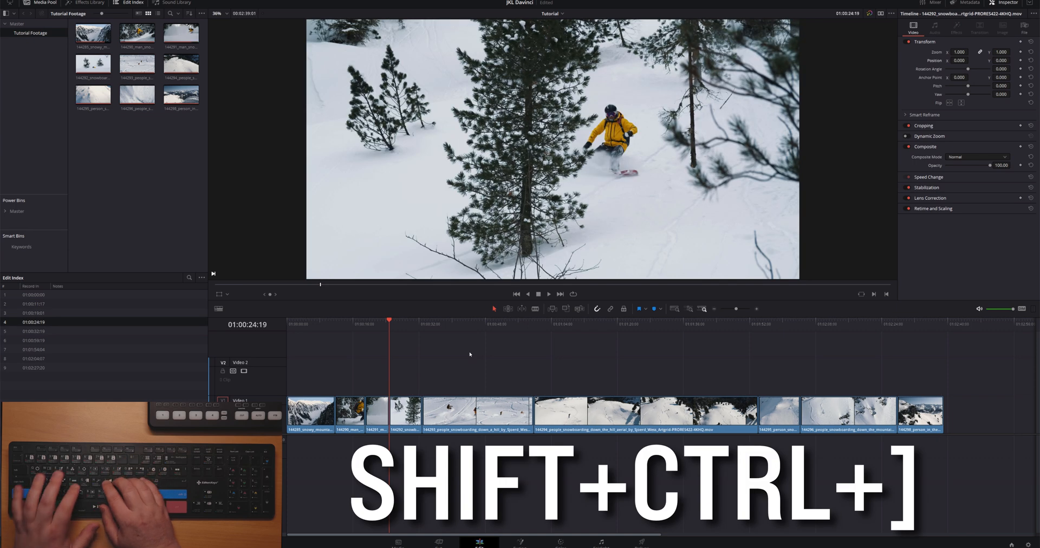
Step: Step back to 01:00:24:19 and ripple-trim the fourth clip's start there
key("l")
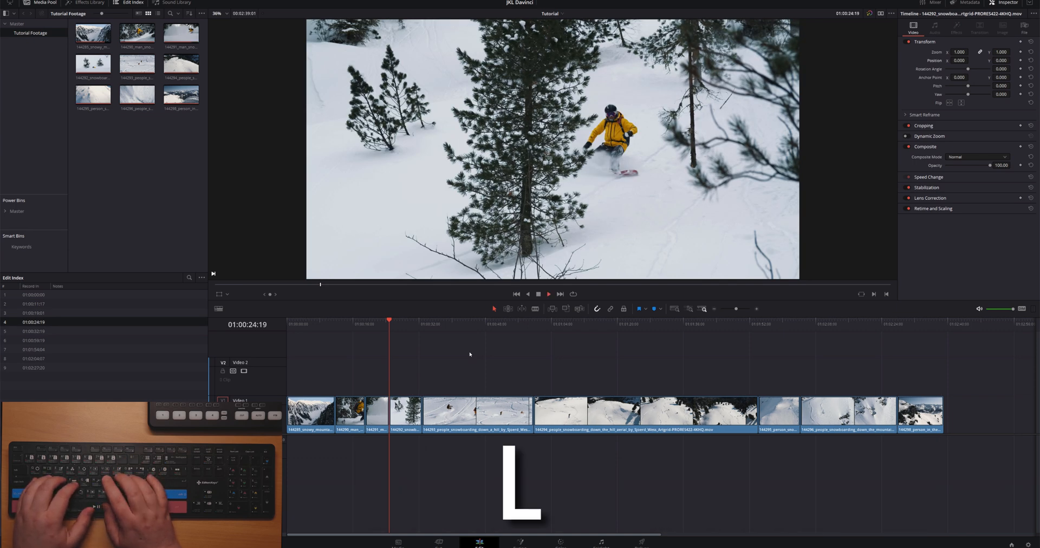
key("k")
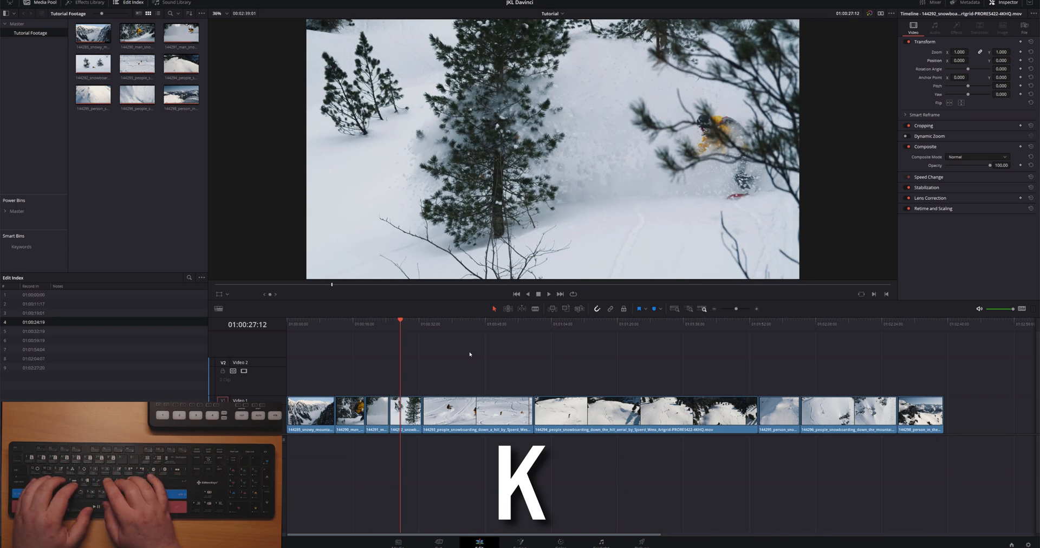
key("j")
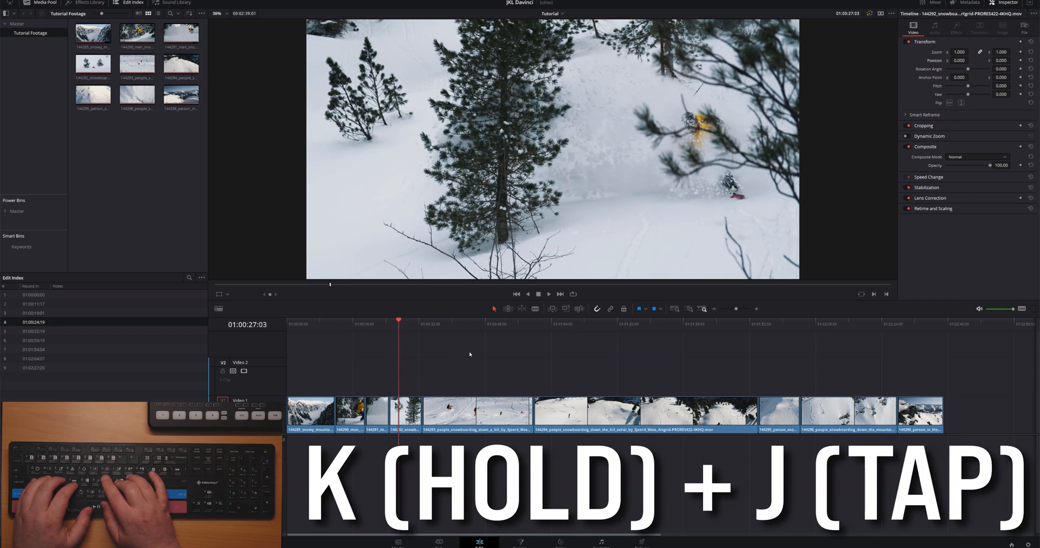
key("j")
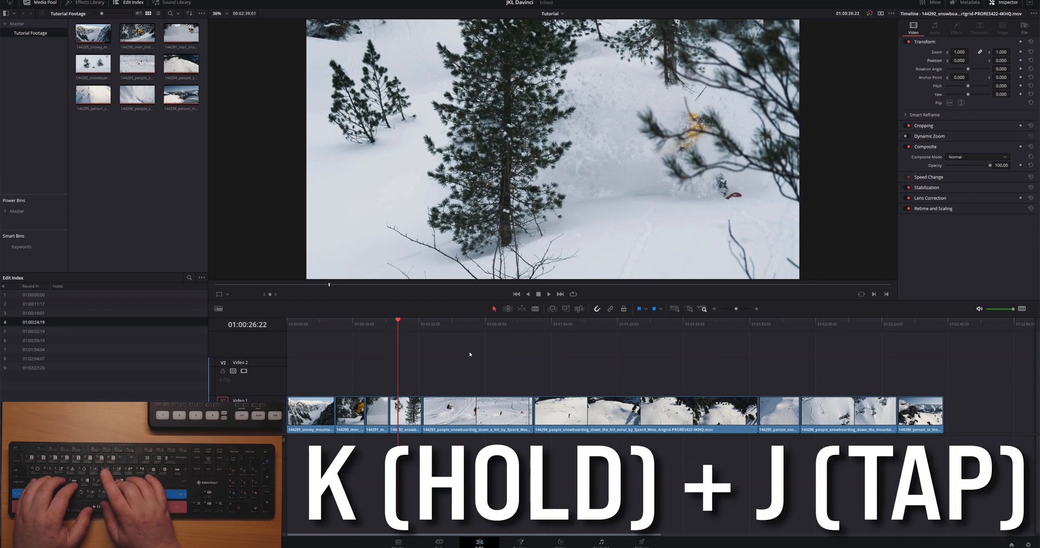
key("j")
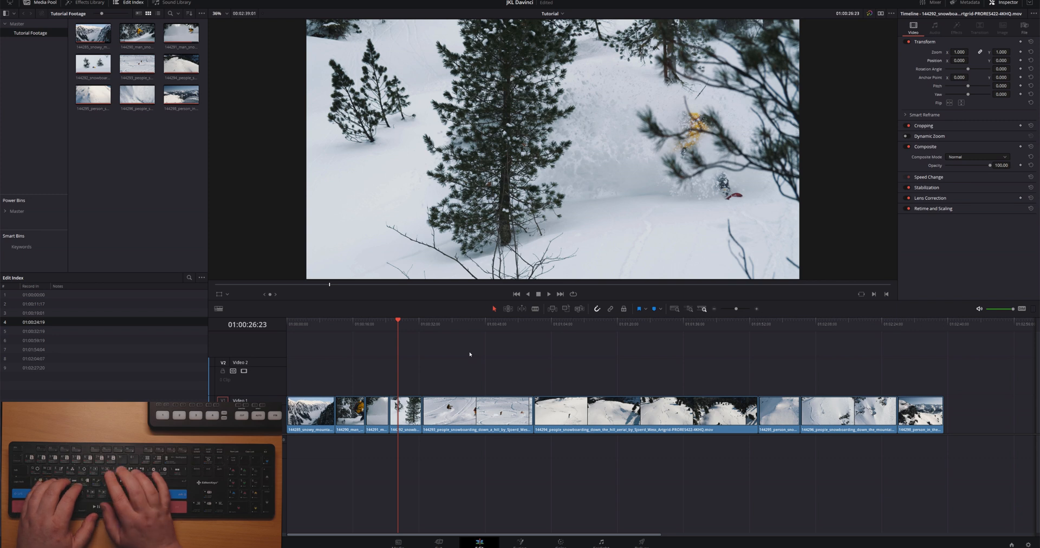
key("shift+ctrl+[")
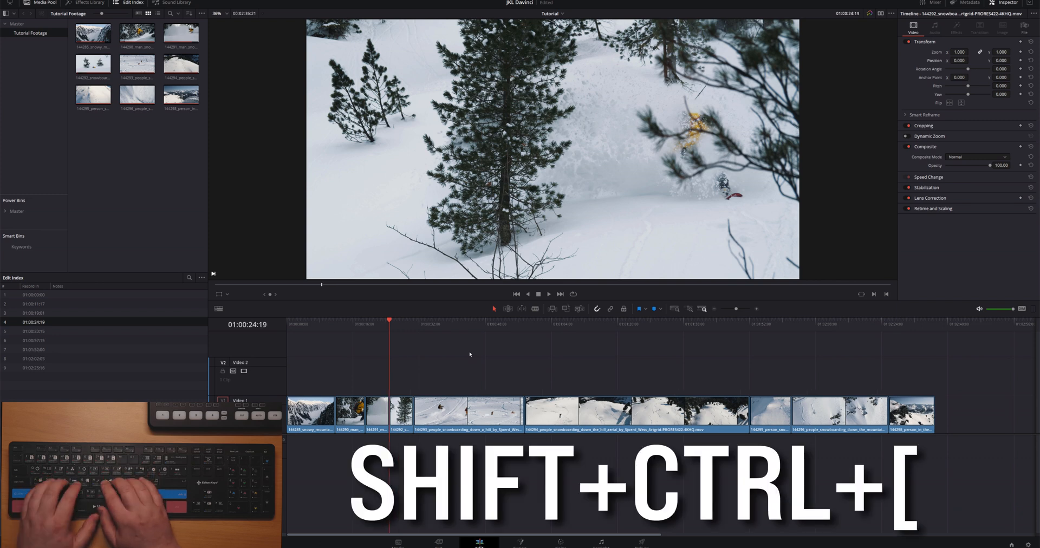
key("shift+ctrl+[")
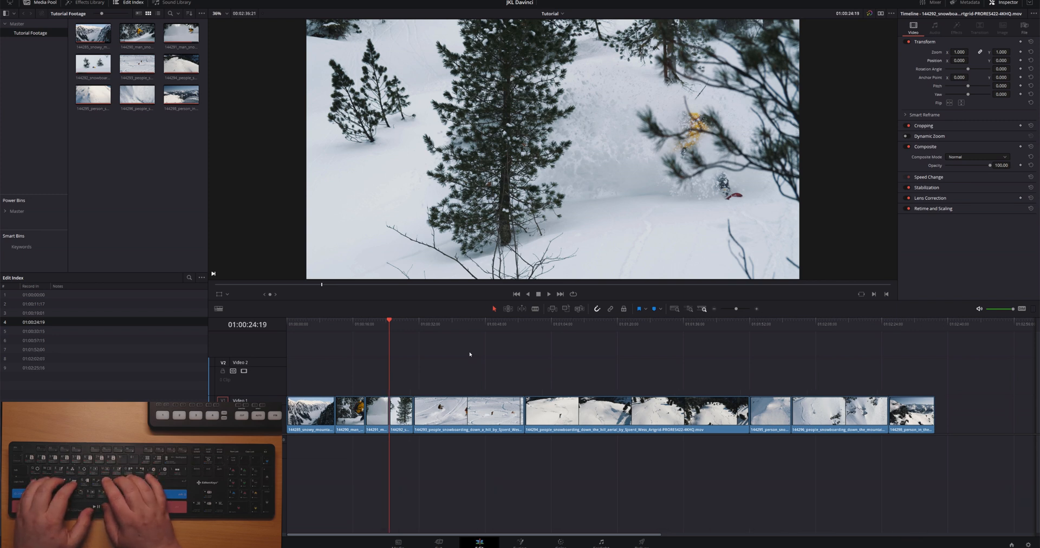
Step: Step to 01:00:30:13, ripple-trim the tree clip's end, and play into the next clip
key("j")
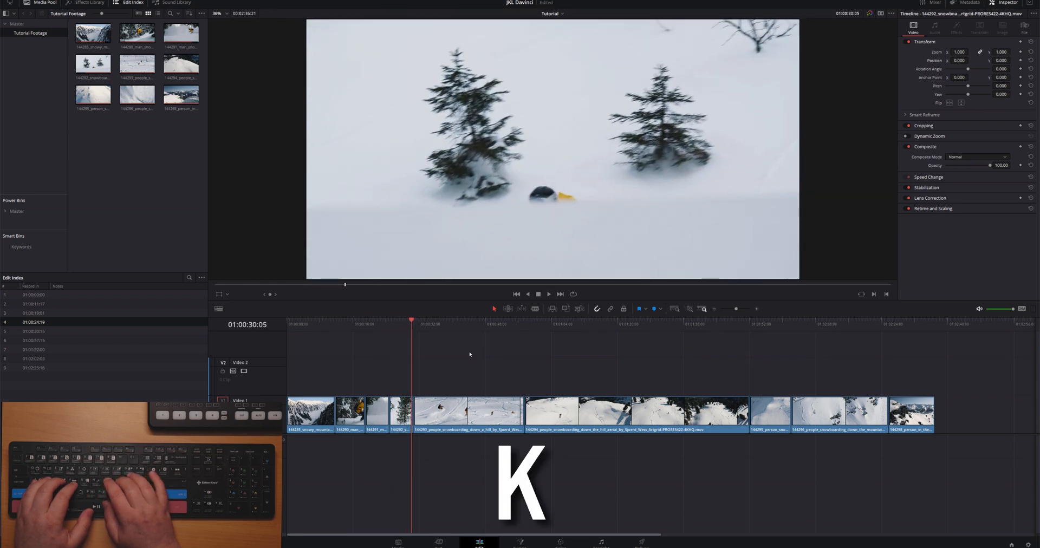
key("l")
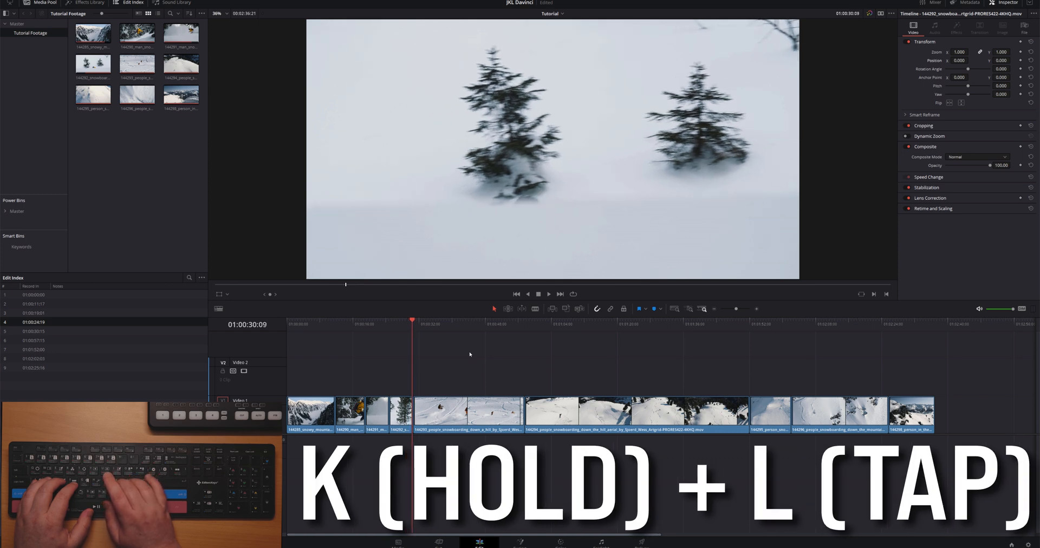
key("l")
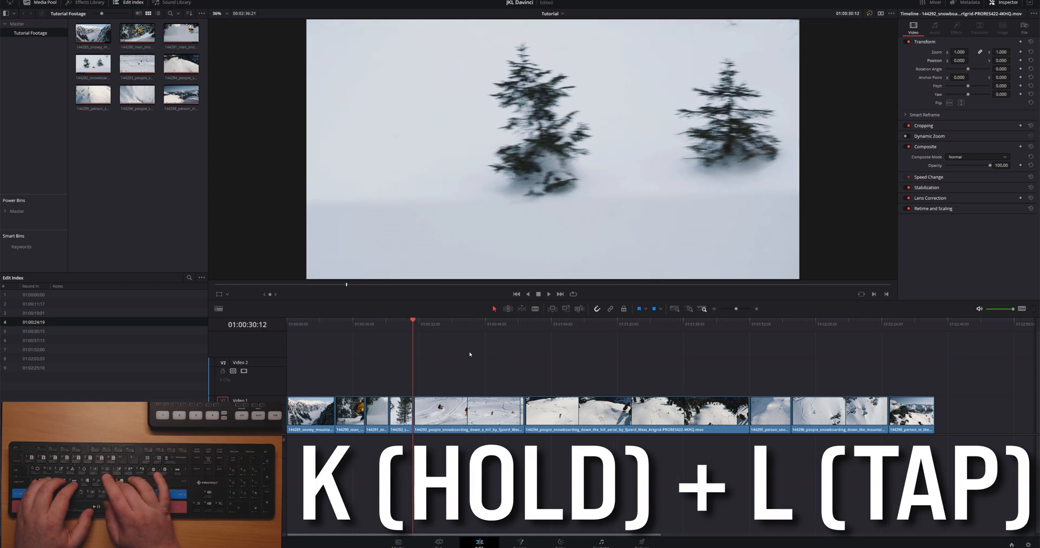
key("l")
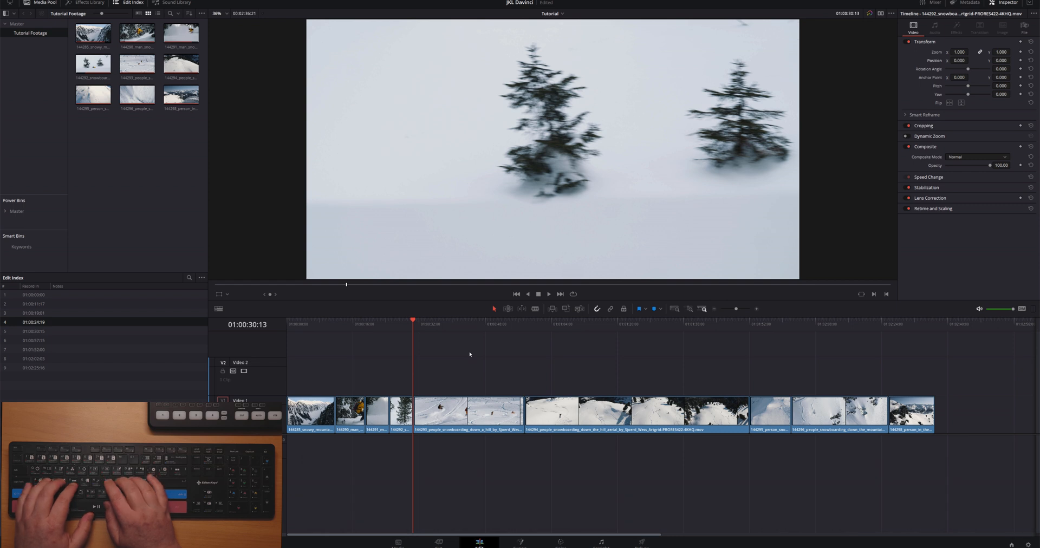
key("shift+ctrl+]")
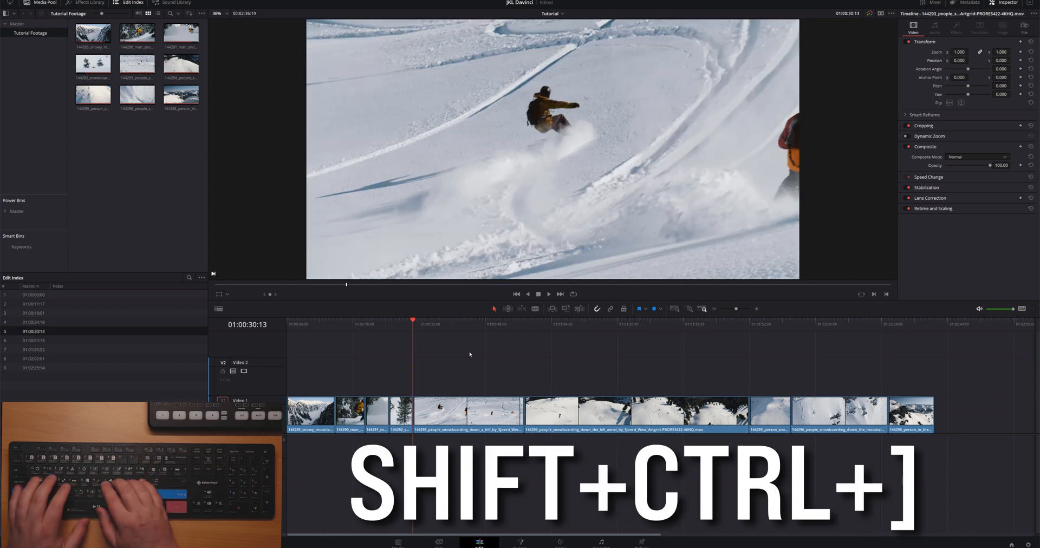
key("l")
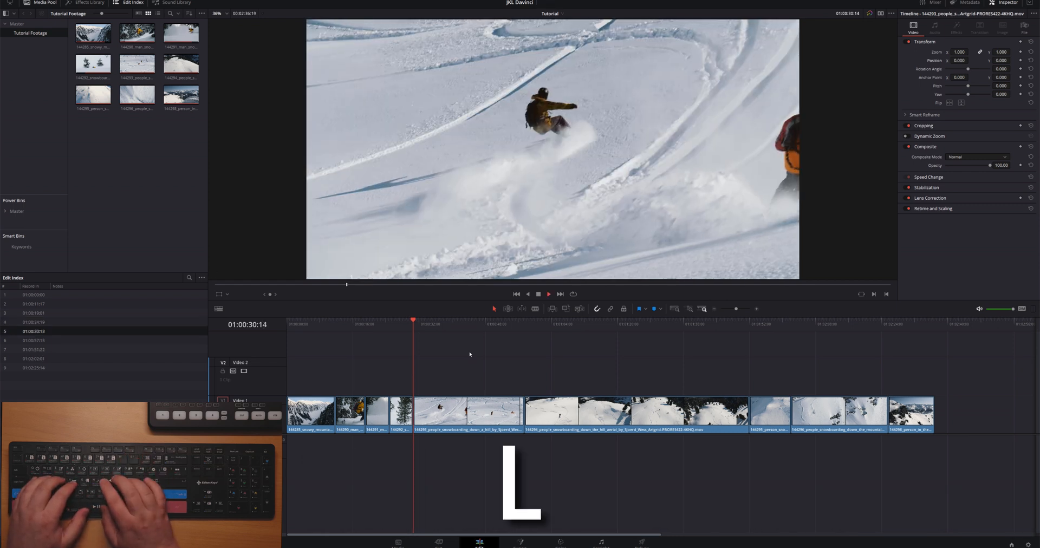
key("l")
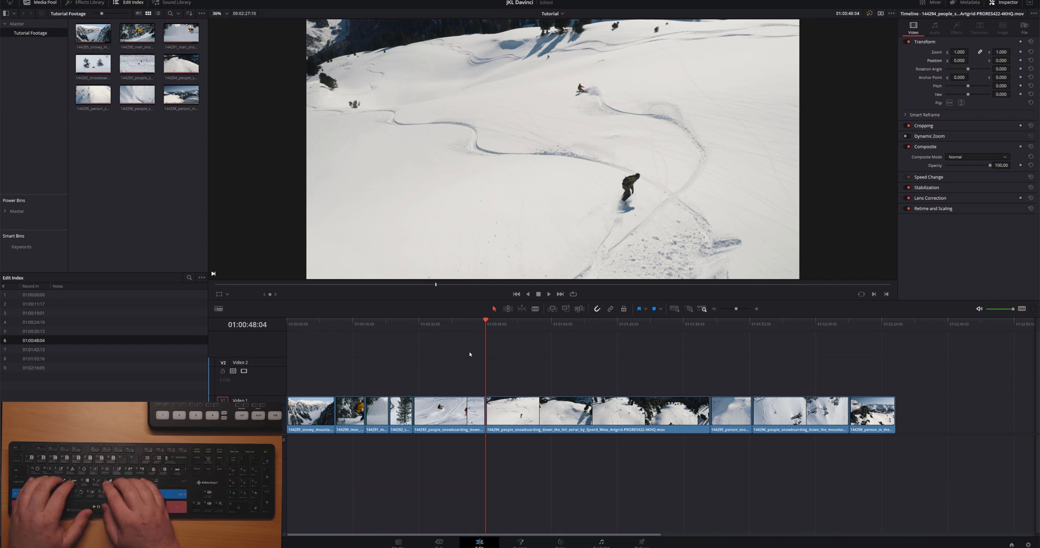
Step: Ripple-trim the aerial hillside clip's start at the playhead and play the shortened montage
key("l")
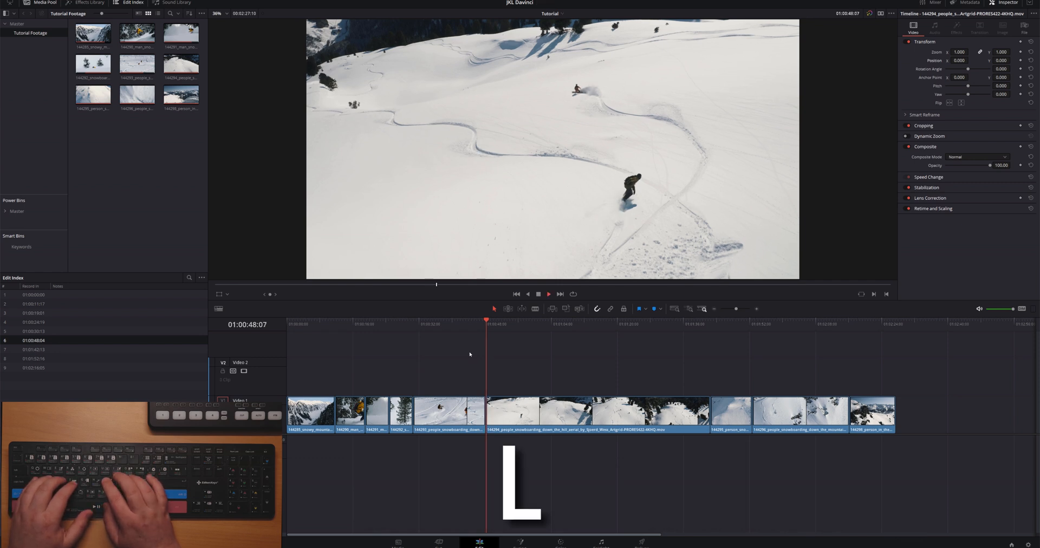
key("l")
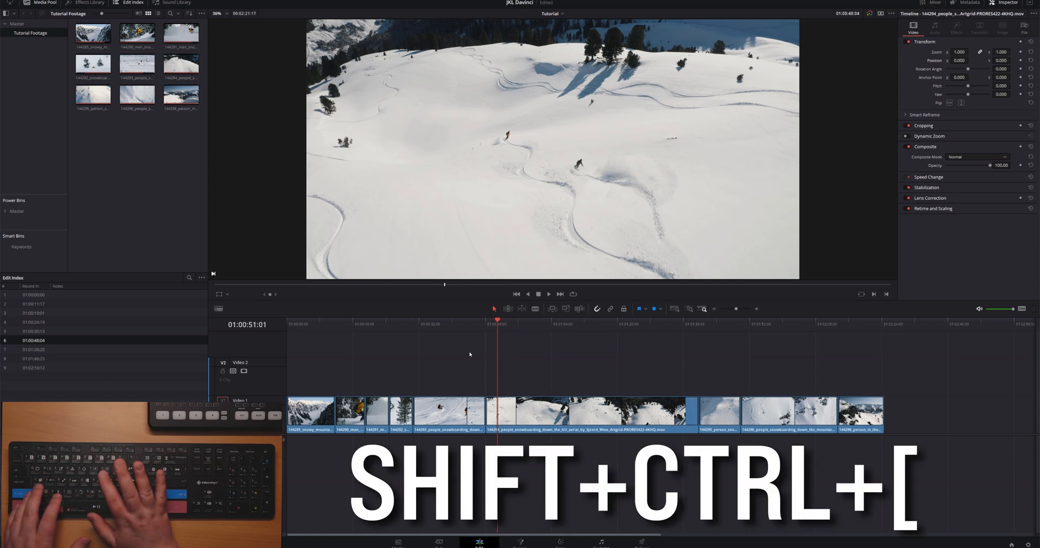
key("shift+ctrl+[")
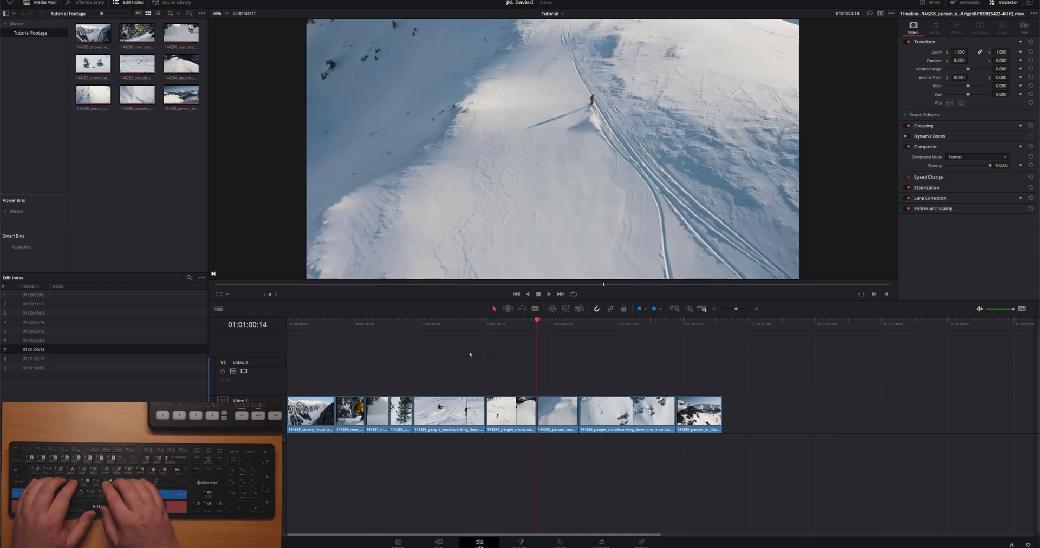
key("l")
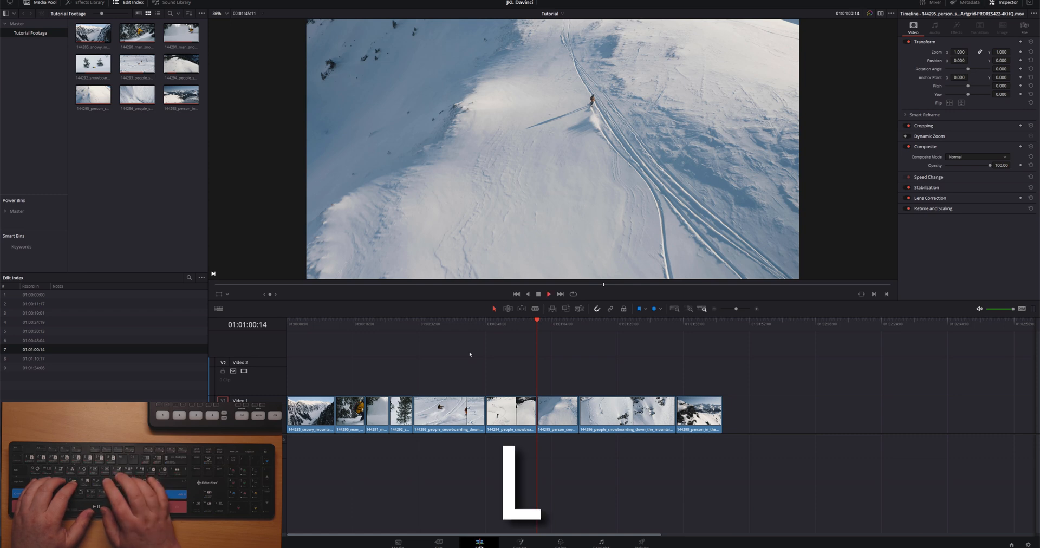
key("l")
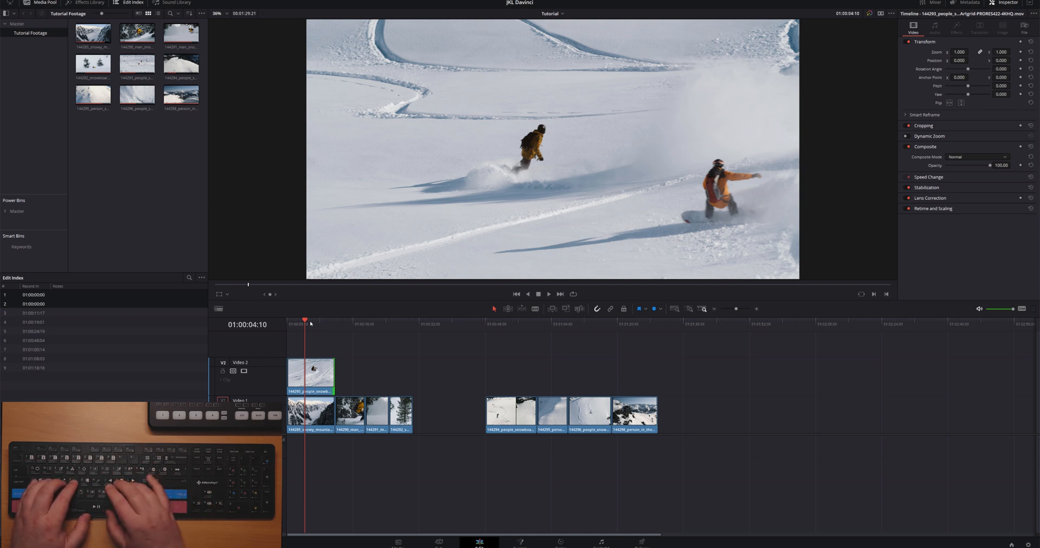
Step: Play back the two-snowboarders overlay on Video 2 from the timeline start
key("space")
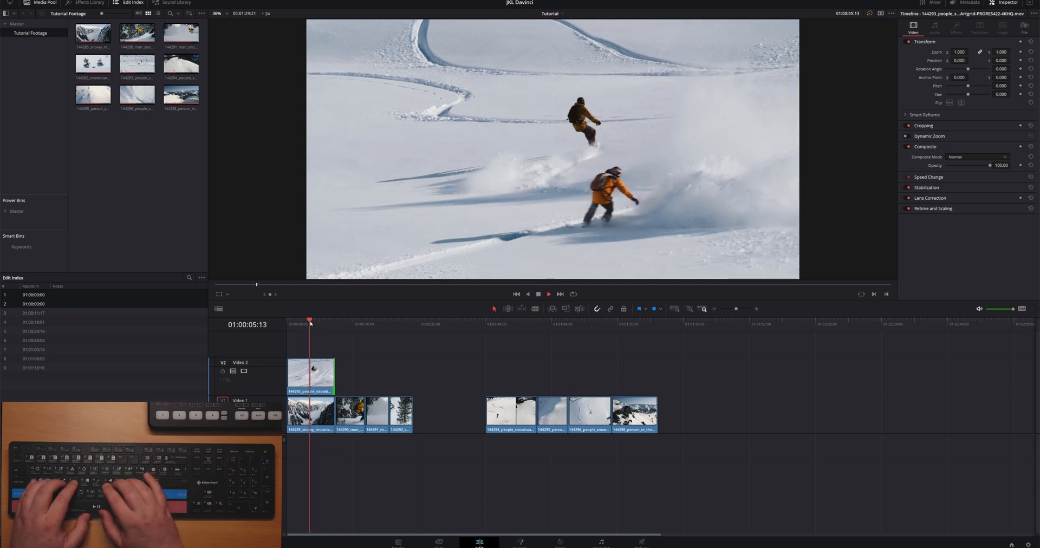